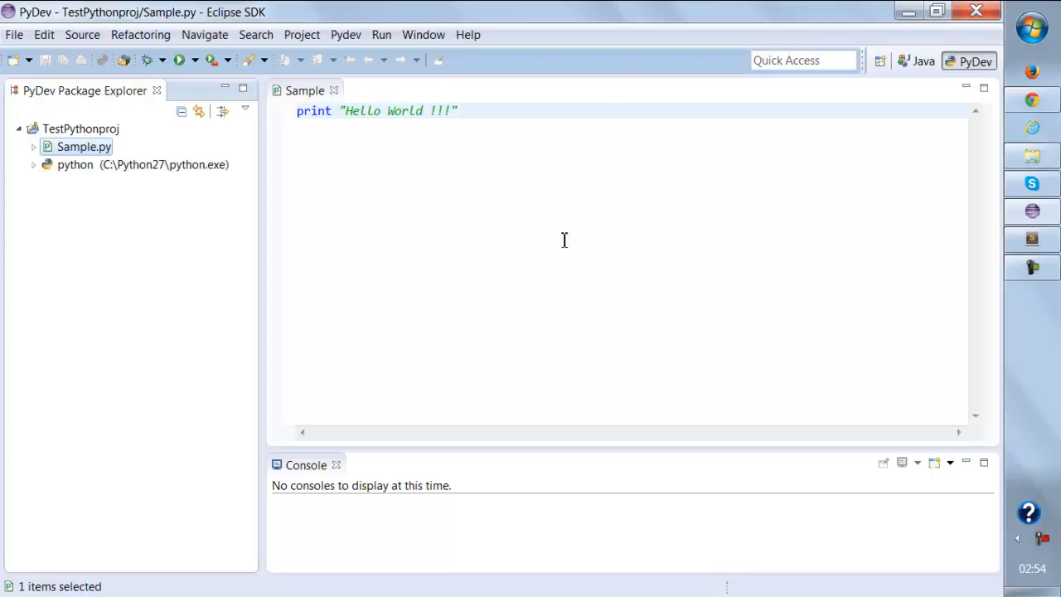
Step: Add a new empty file named FirstTest.py to the TestPythonproj project
right_click(80, 128)
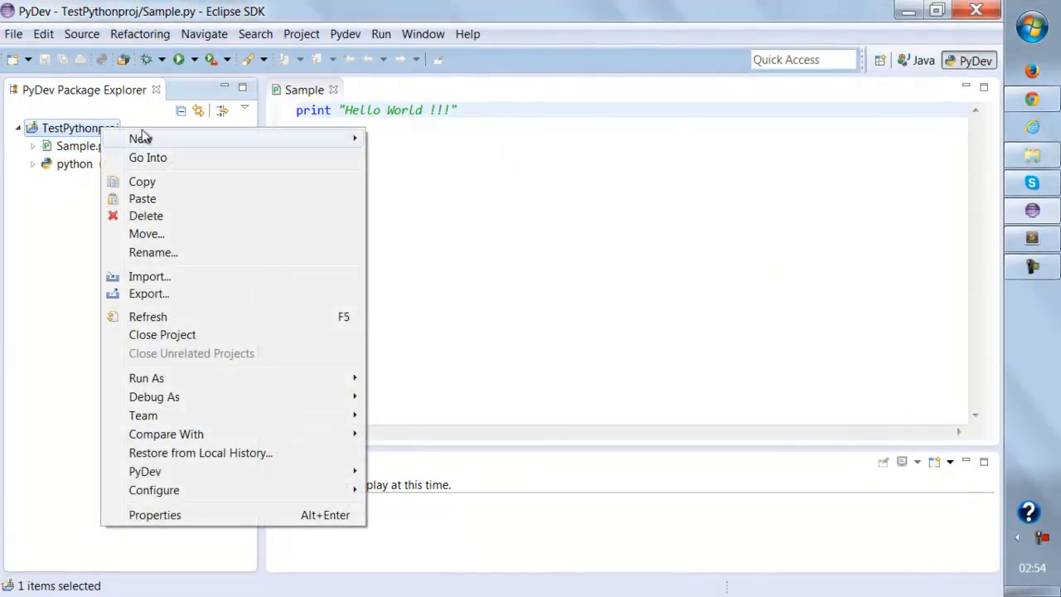
left_click(139, 138)
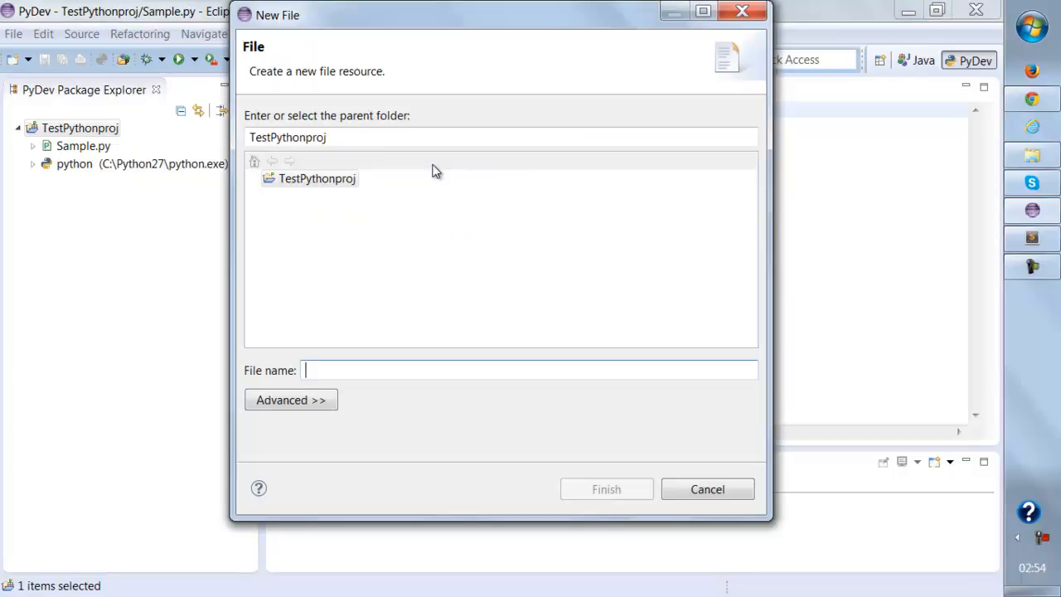
type("FirstTest.")
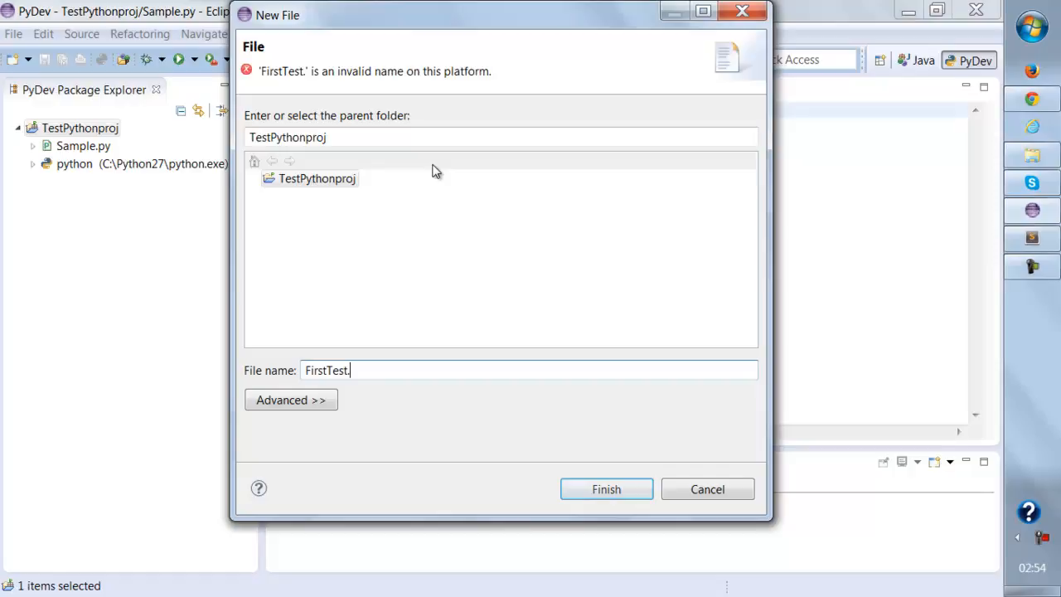
left_click(606, 489)
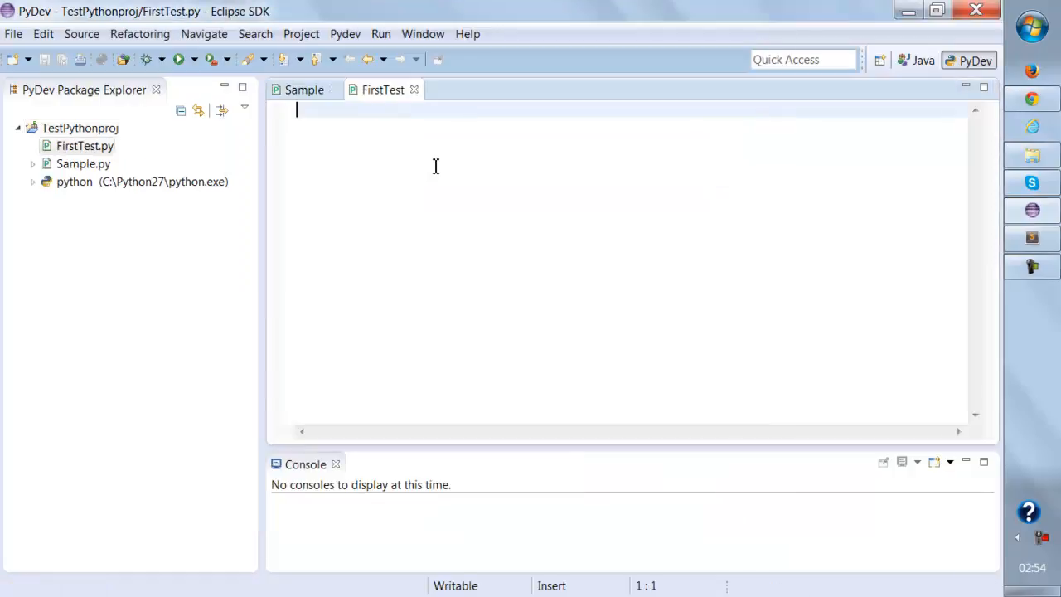
Step: Write the Selenium webdriver import and the line driver = webdriver.Firefox()
type("from selenium import")
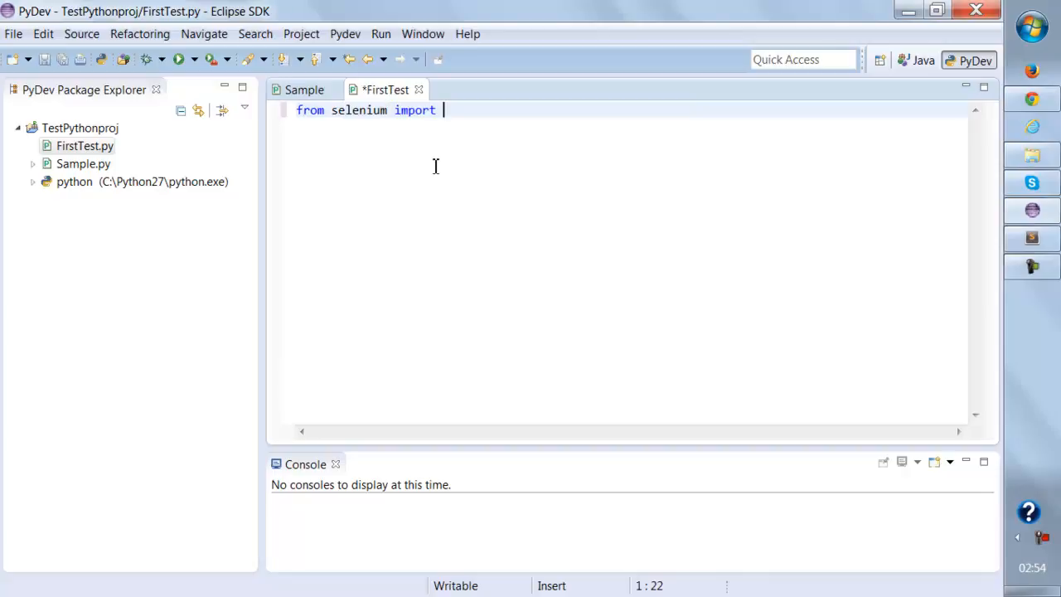
type("webdriver")
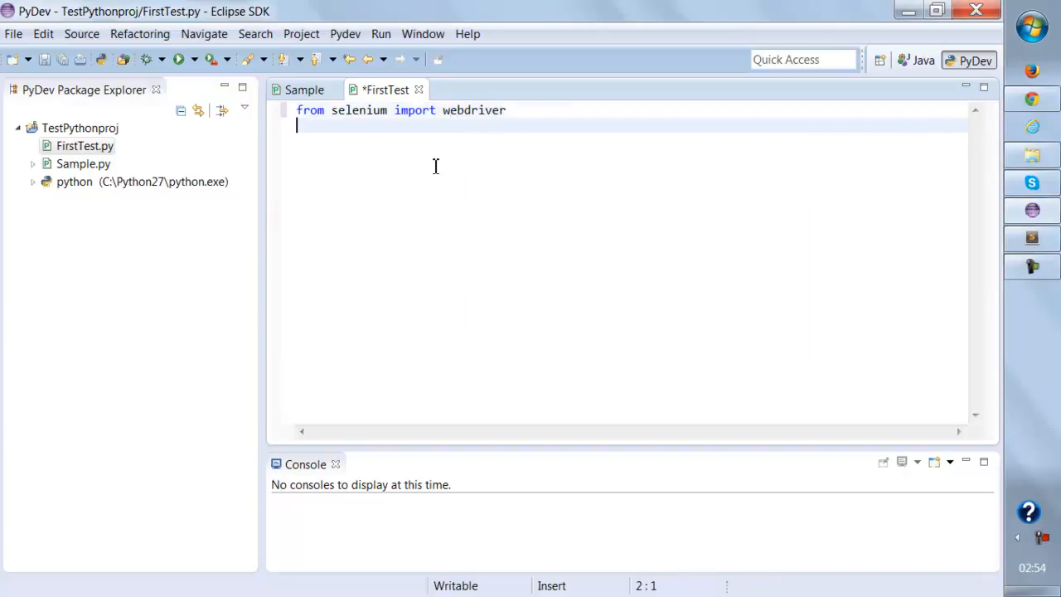
type("driv")
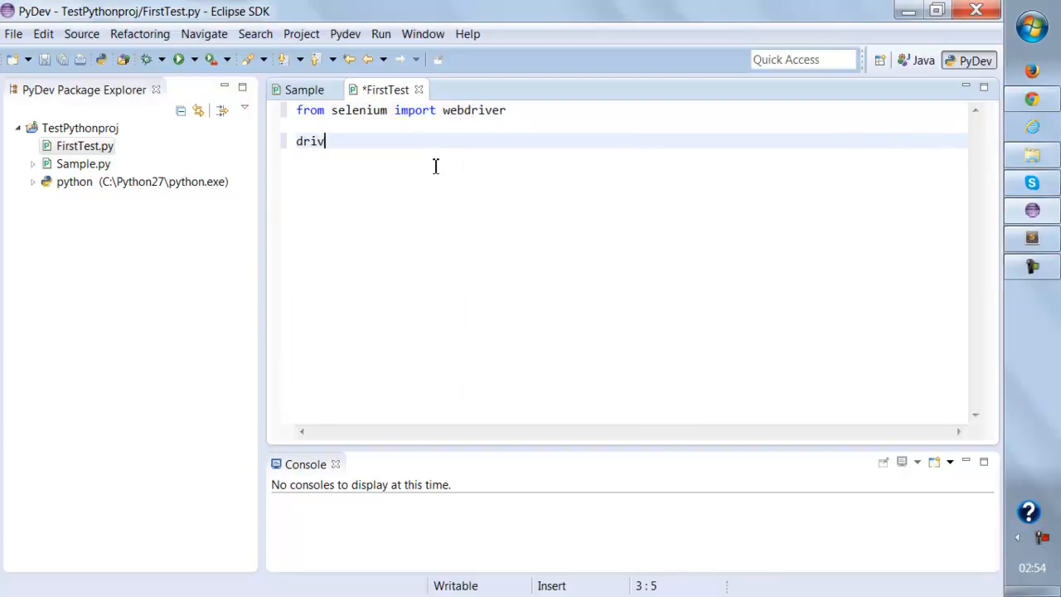
type("er = we")
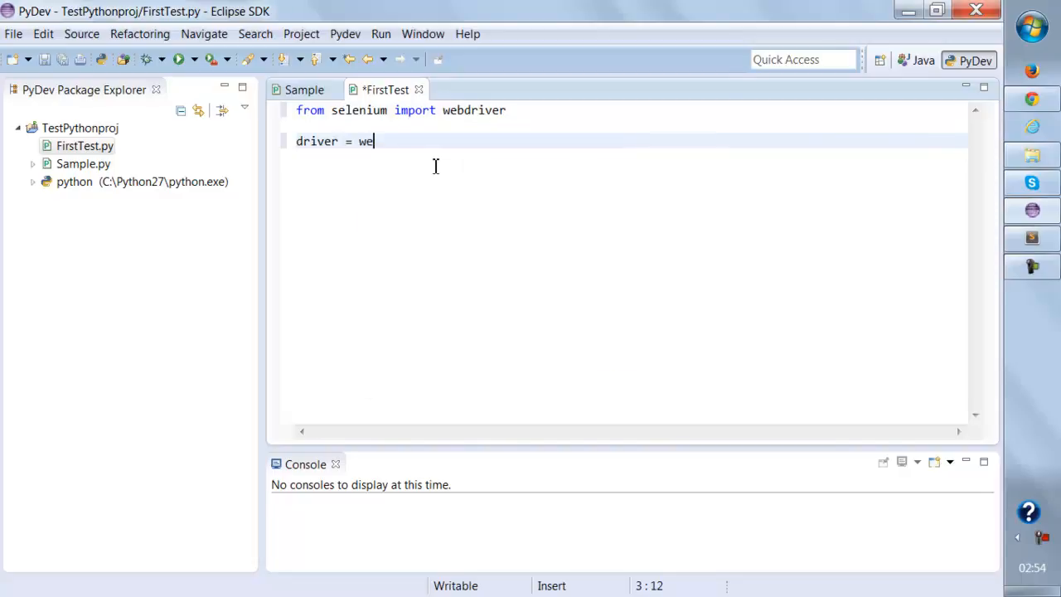
type("bdriver.f")
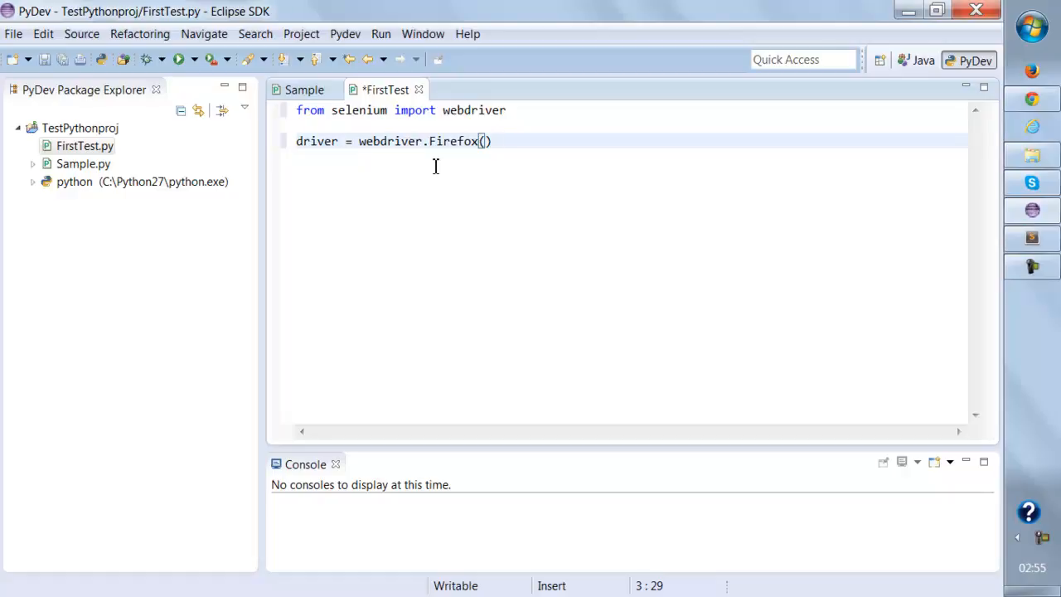
type("driver")
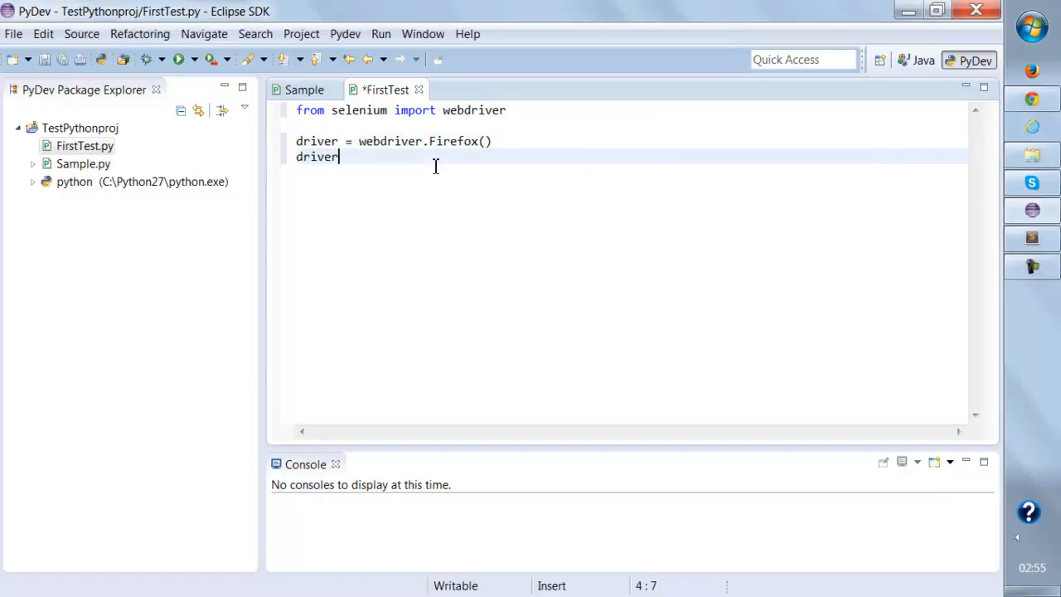
type(".g")
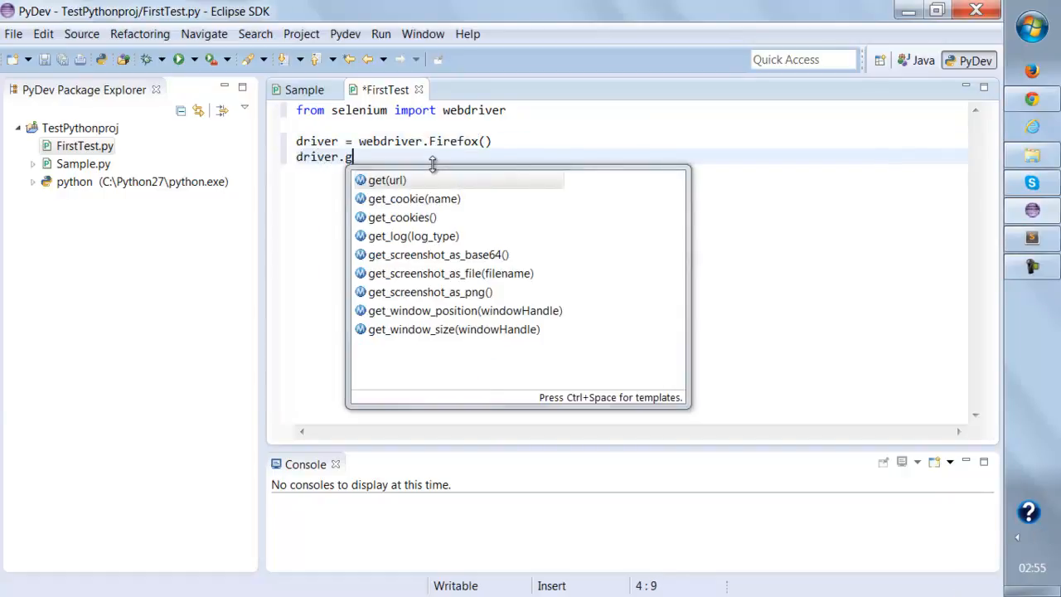
mouse_move(386, 180)
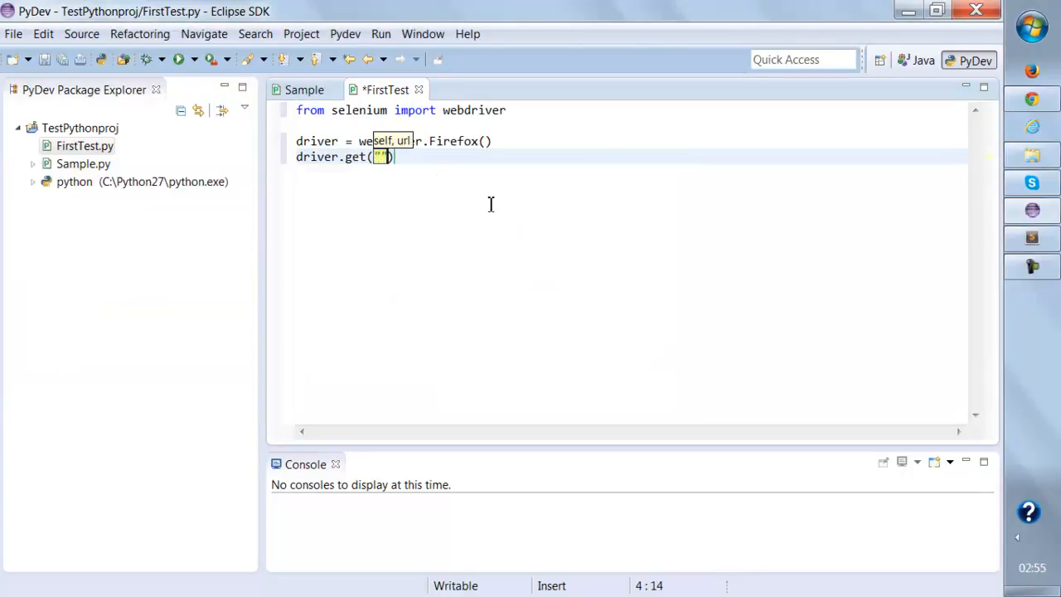
type("http://google.com")
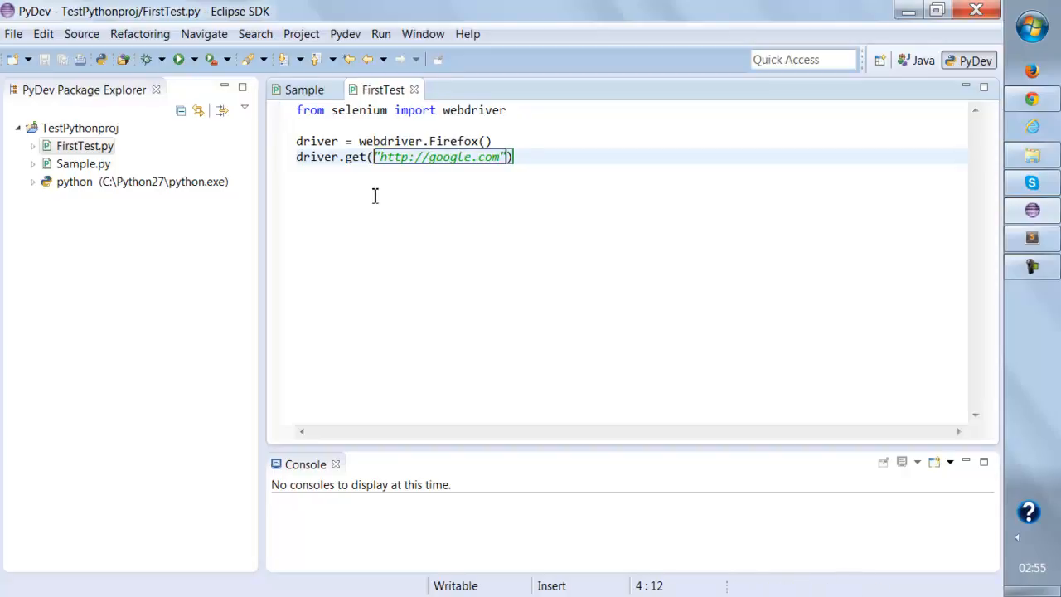
left_click(180, 59)
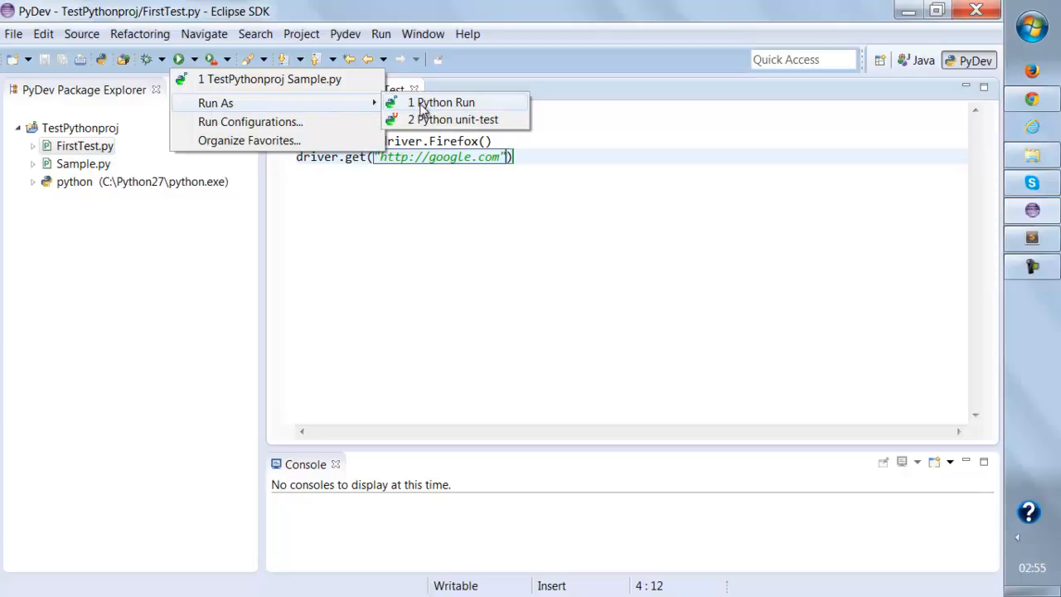
Step: Run FirstTest.py using Run As > Python Run
left_click(441, 102)
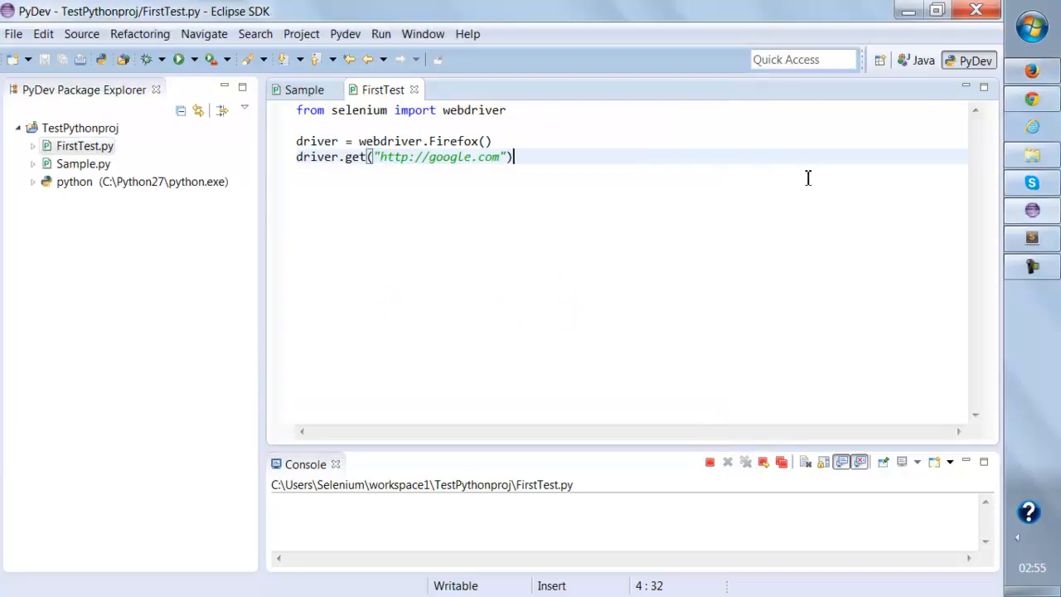
mouse_move(1031, 241)
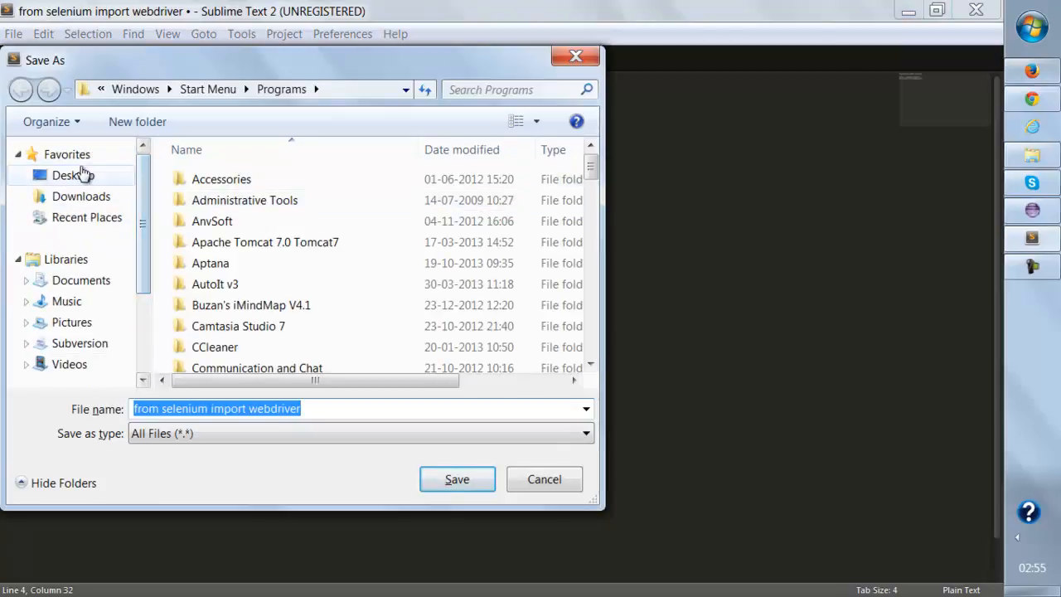
Step: Save the script as FirstTest.py in Desktop\PythonSeleniumTests
left_click(73, 175)
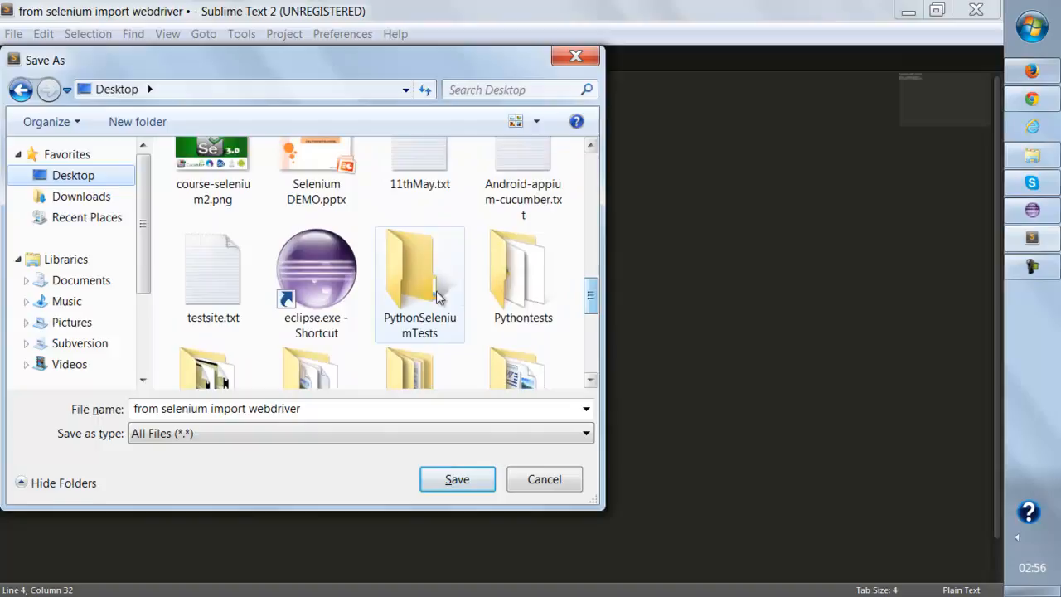
double_click(419, 265)
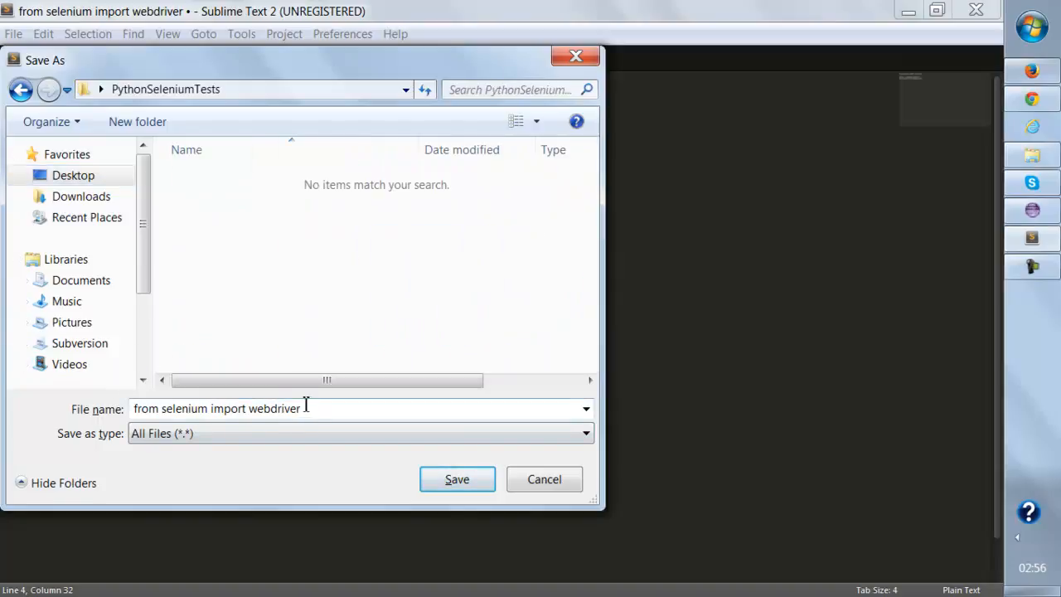
type("FirstTest.py")
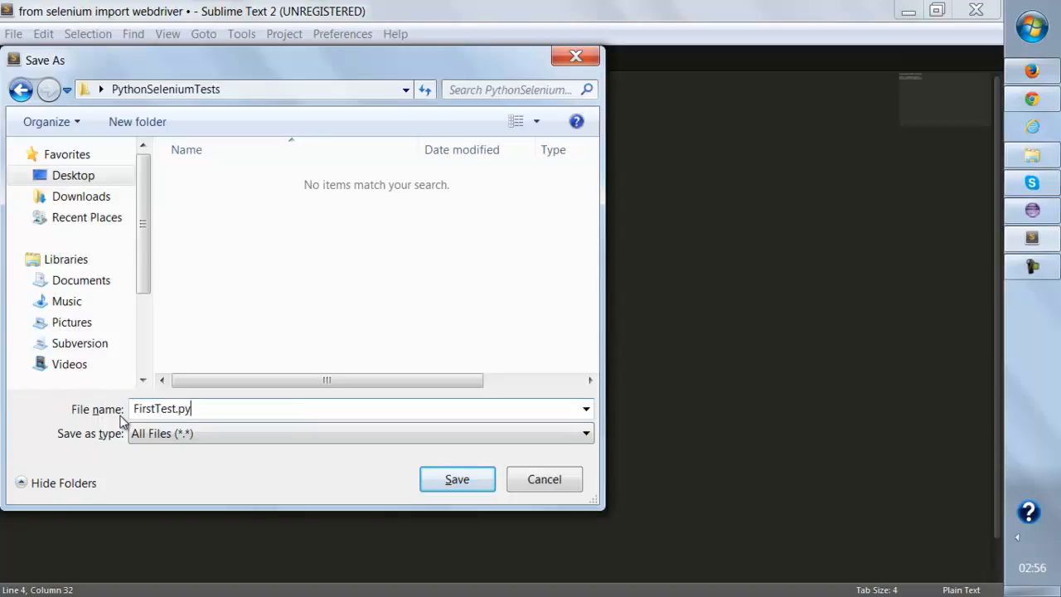
left_click(457, 480)
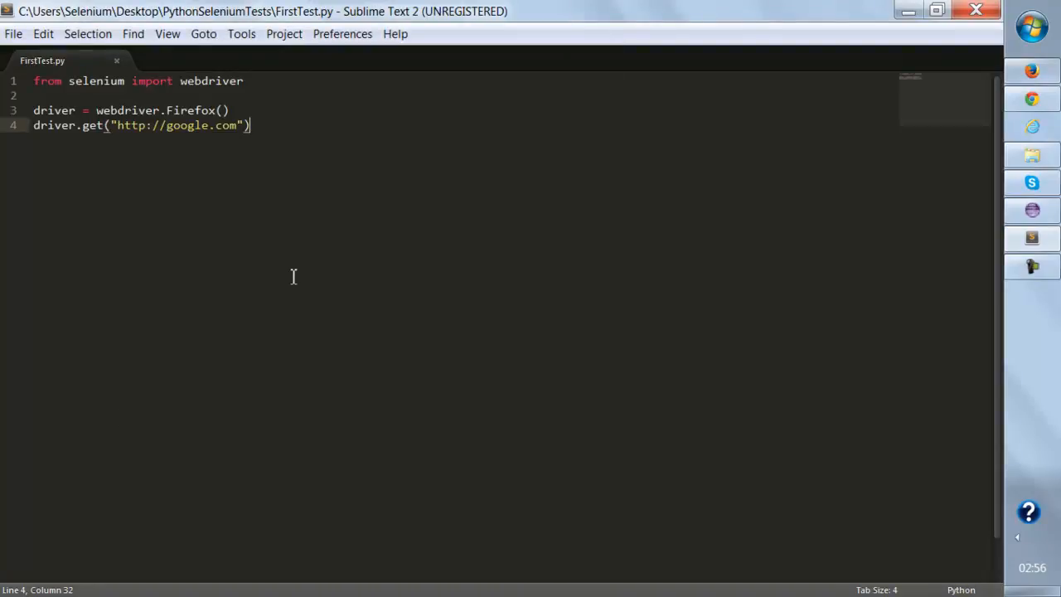
Step: Re-save FirstTest.py and run it through Sublime's Tools > Build
key("ctrl+s")
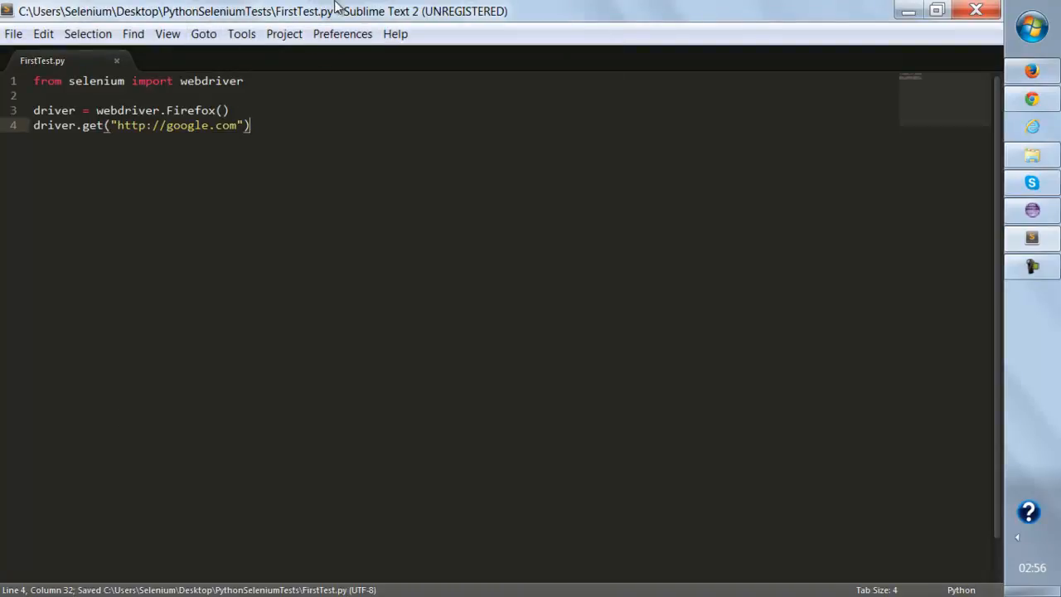
left_click(203, 33)
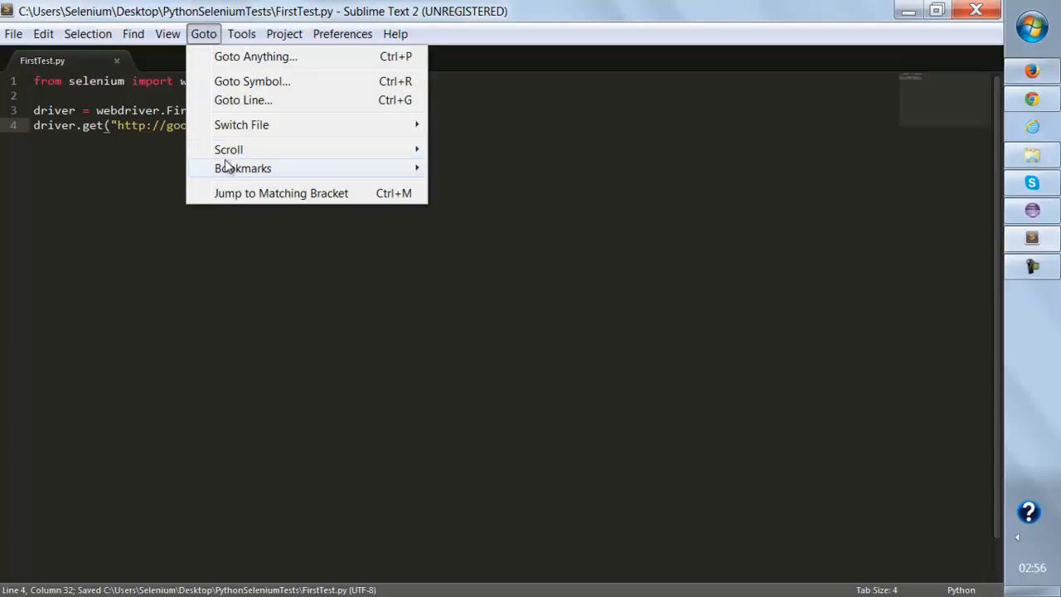
left_click(241, 34)
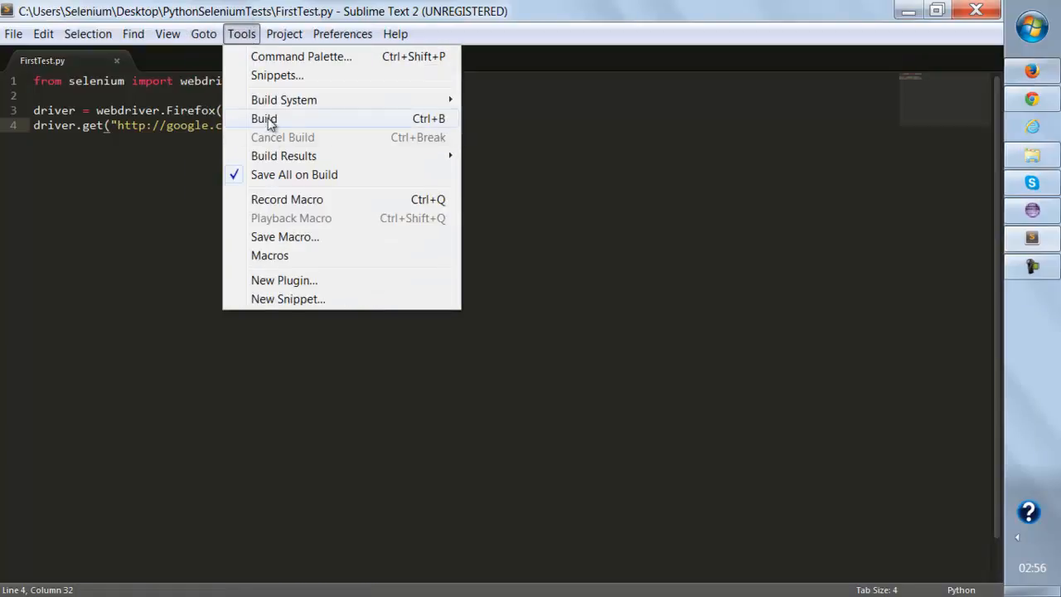
left_click(264, 118)
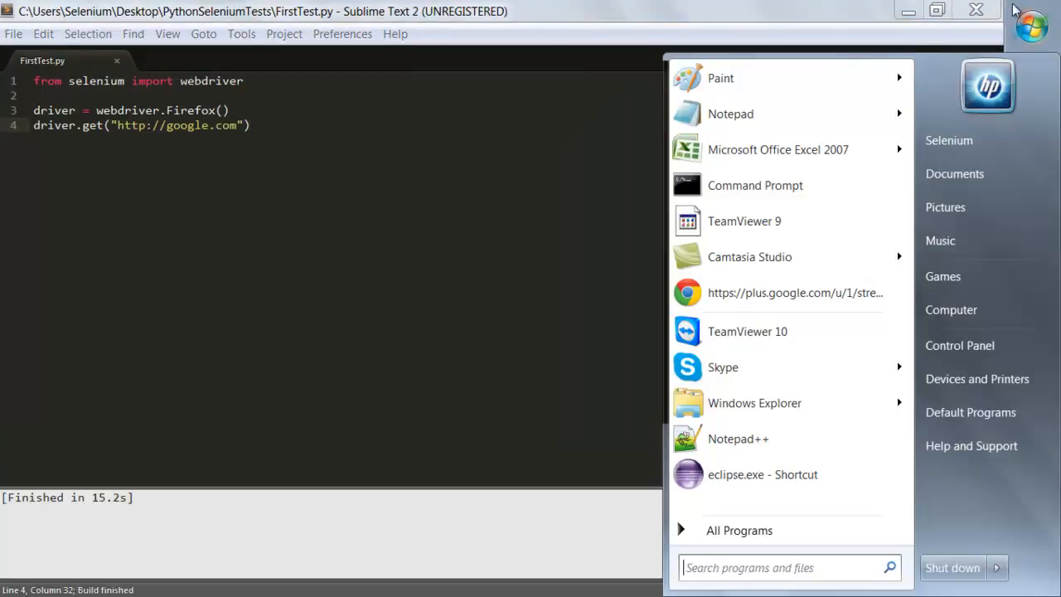
Step: Change Command Prompt to the PythonSeleniumTests folder and run 'python FirstTest.py'
left_click(756, 185)
type("cd")
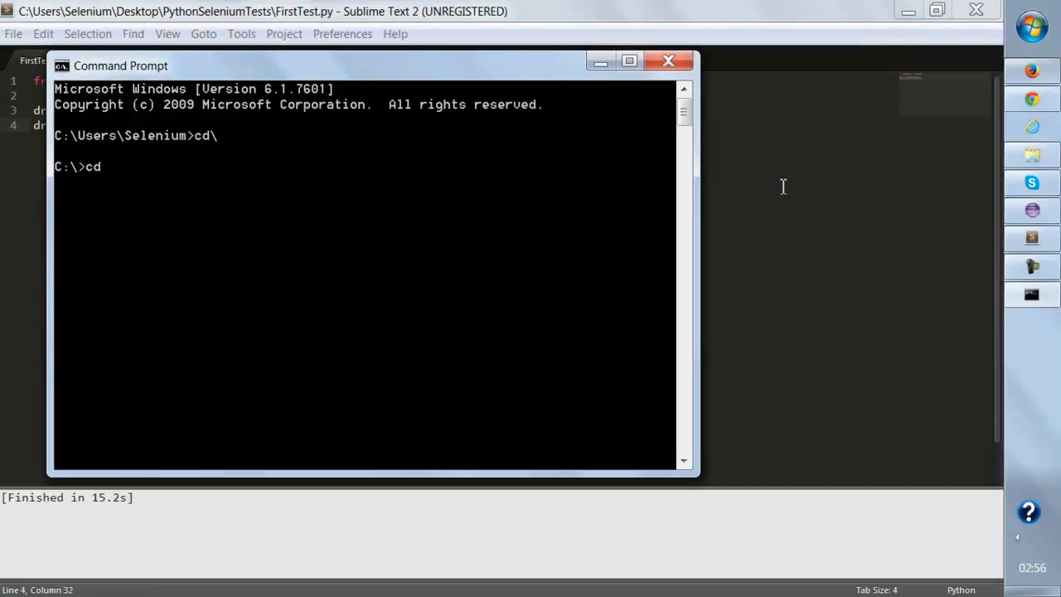
mouse_move(1032, 162)
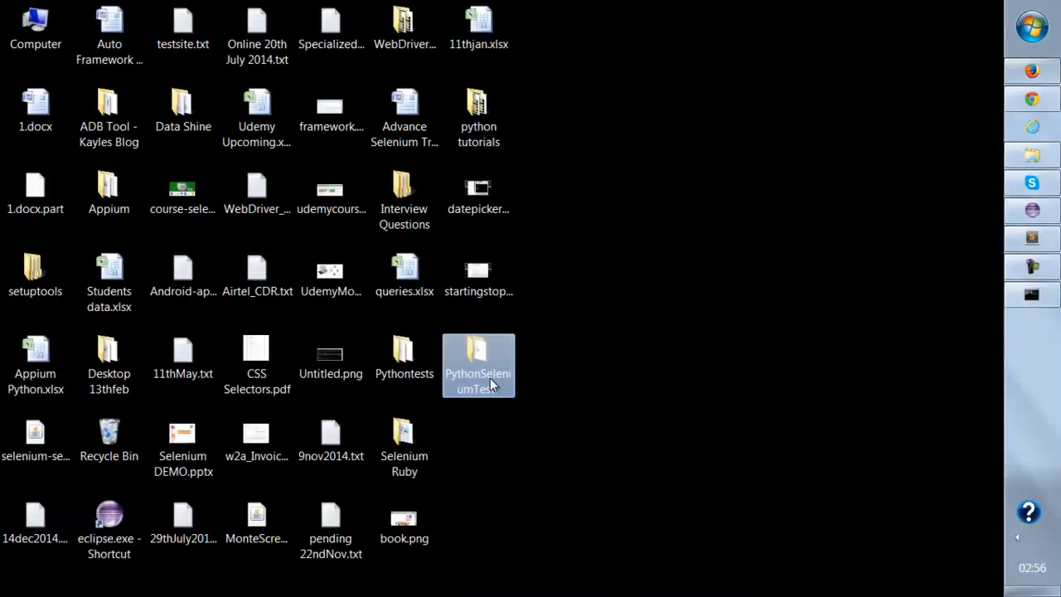
double_click(478, 365)
type("cd")
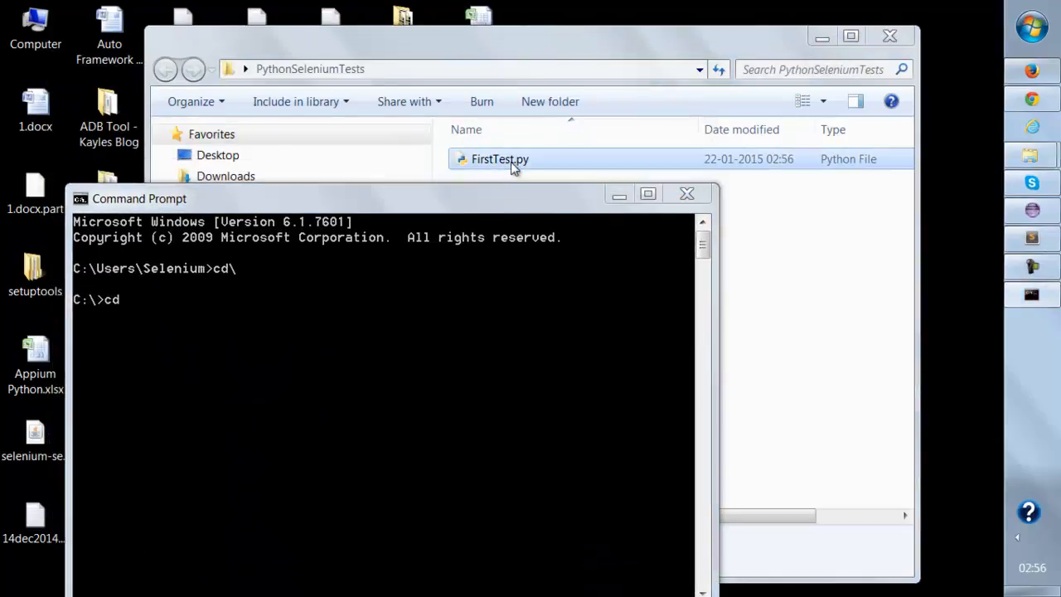
type("C:\\Users\\Selenium\\Desktop\\PythonSeleniumTests\\FirstTest.py")
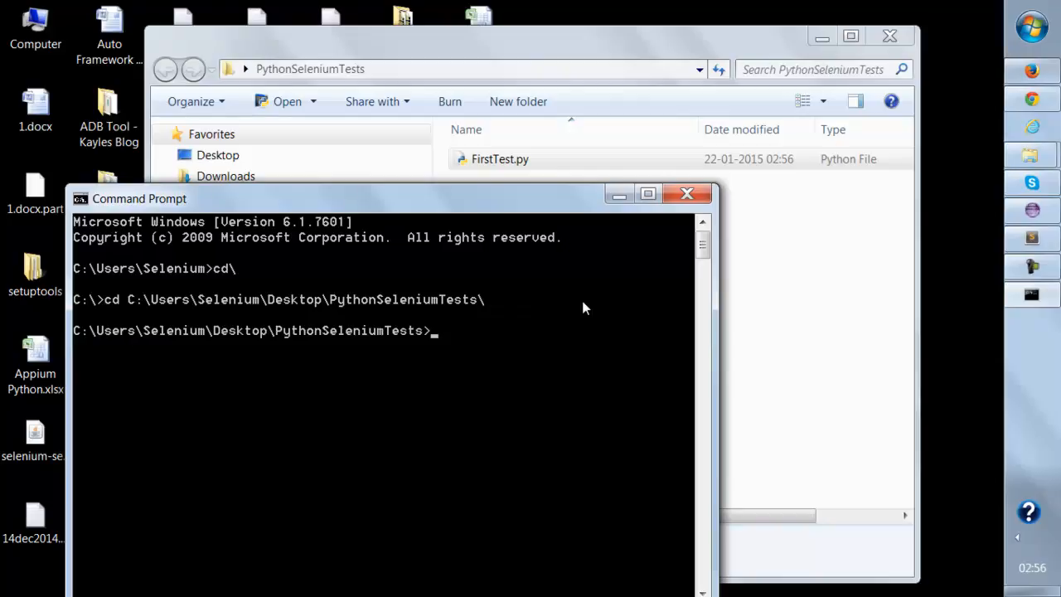
type("python FirstTest.py")
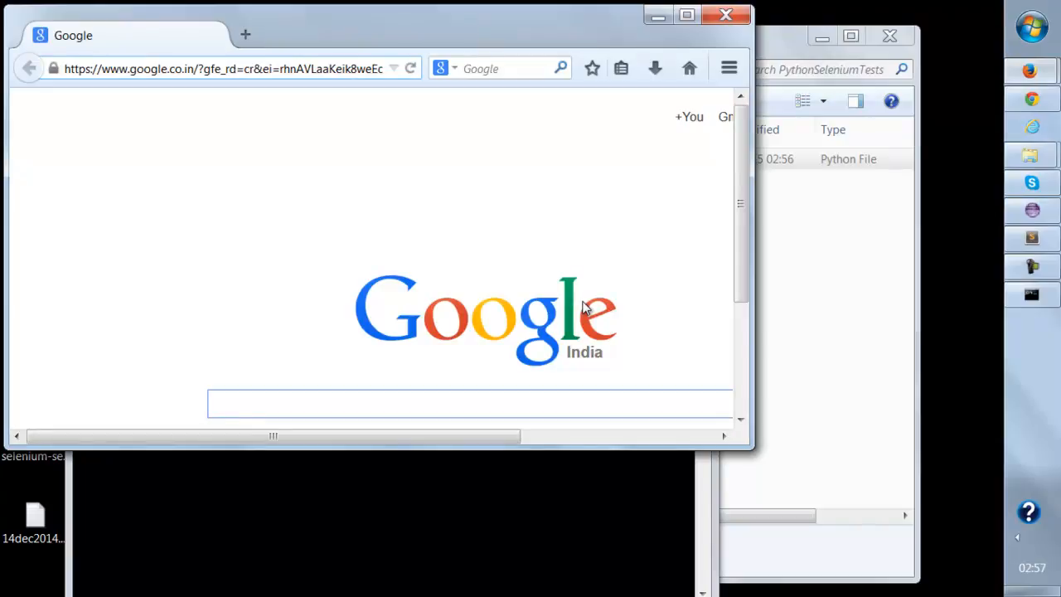
mouse_move(728, 15)
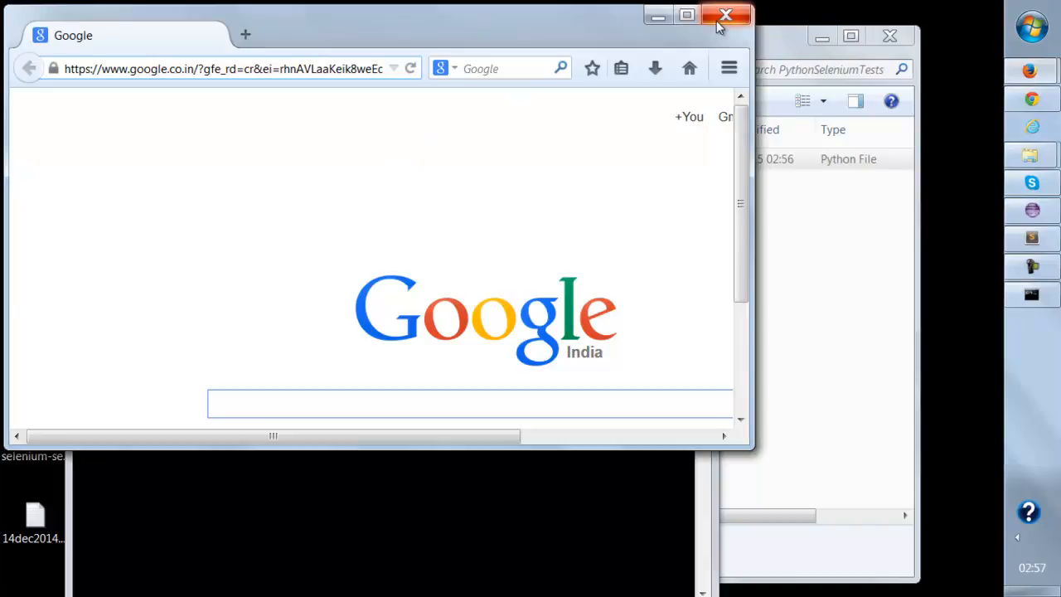
Step: Close the Firefox window displaying Google
left_click(726, 15)
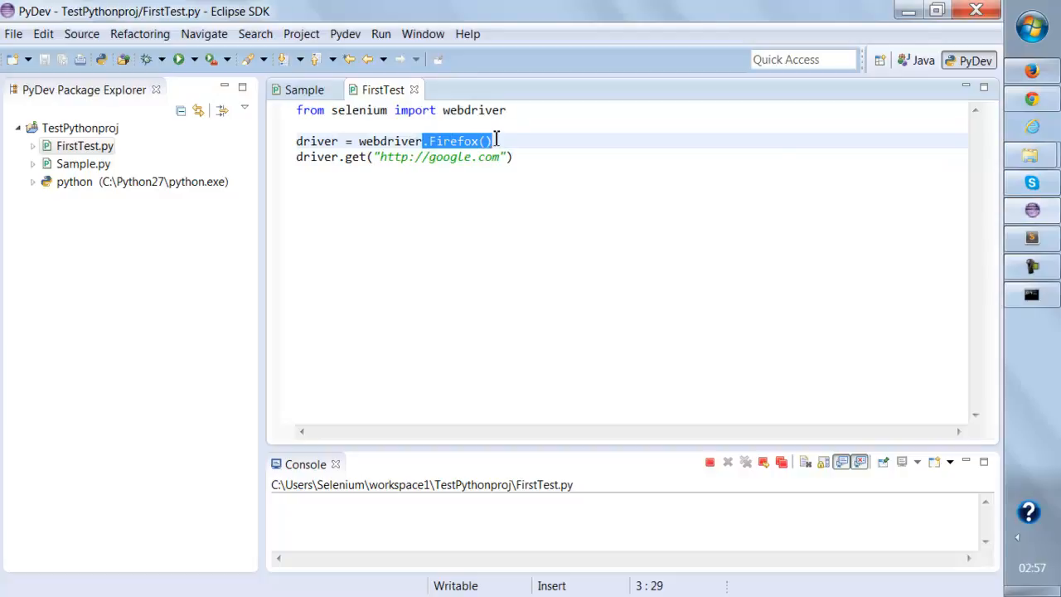
Step: Switch the driver to webdriver.Ie(), rerun FirstTest.py, and close Internet Explorer
type(".Ie")
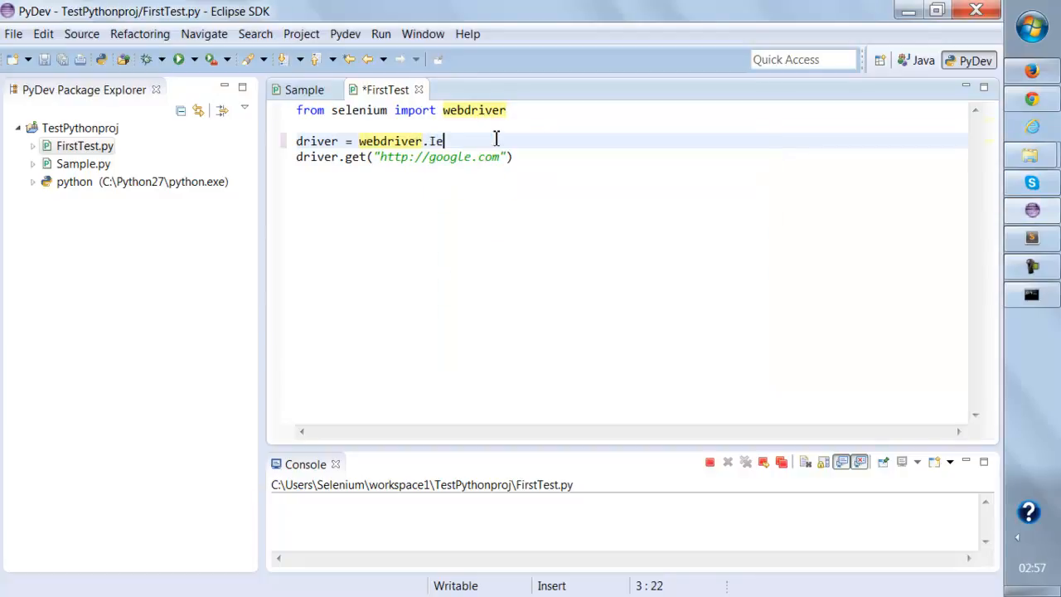
type("(")
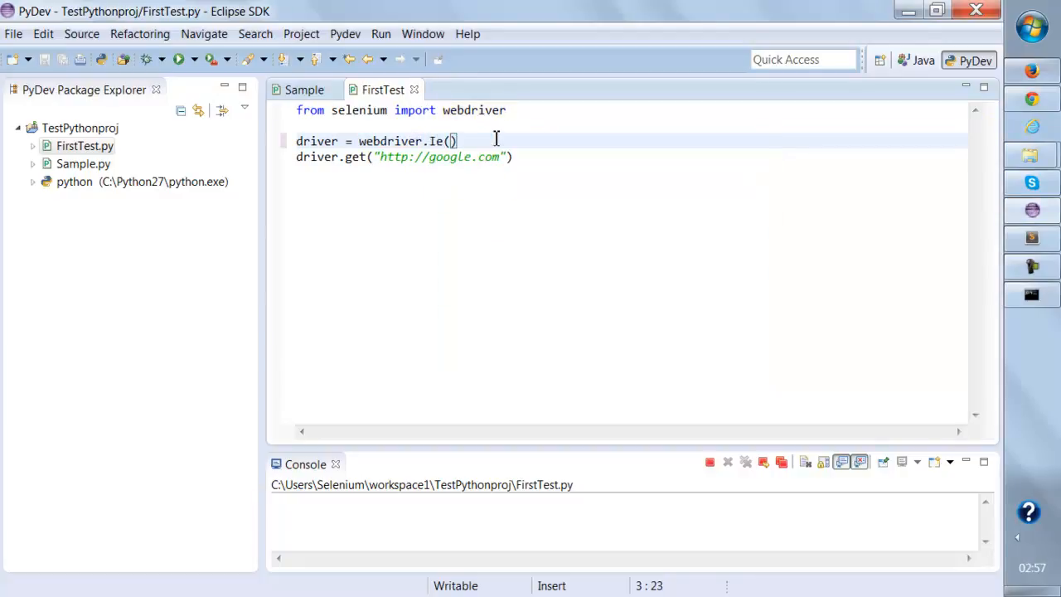
left_click(196, 59)
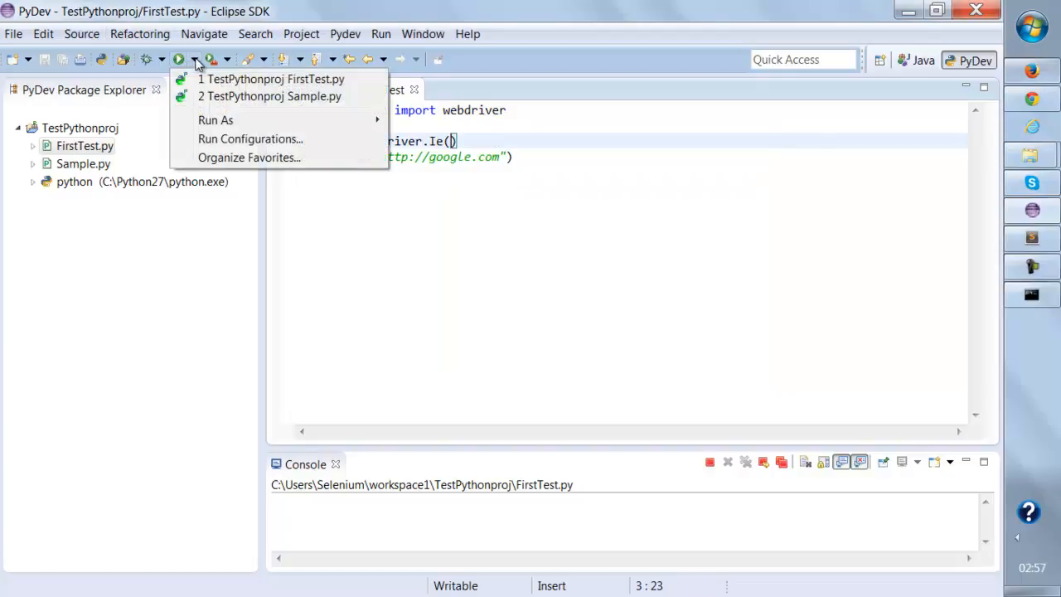
mouse_move(216, 120)
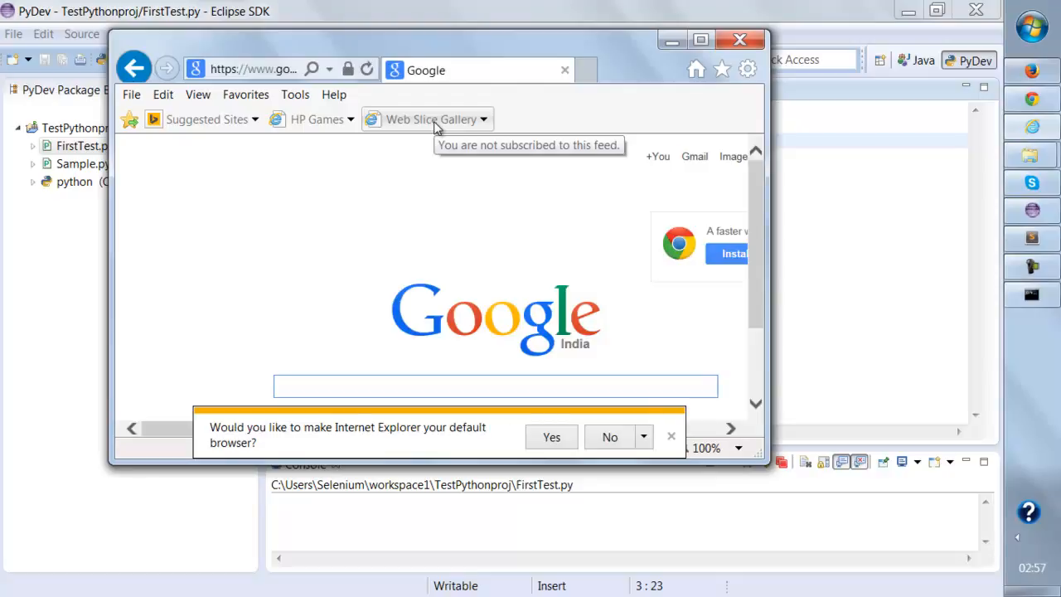
mouse_move(775, 42)
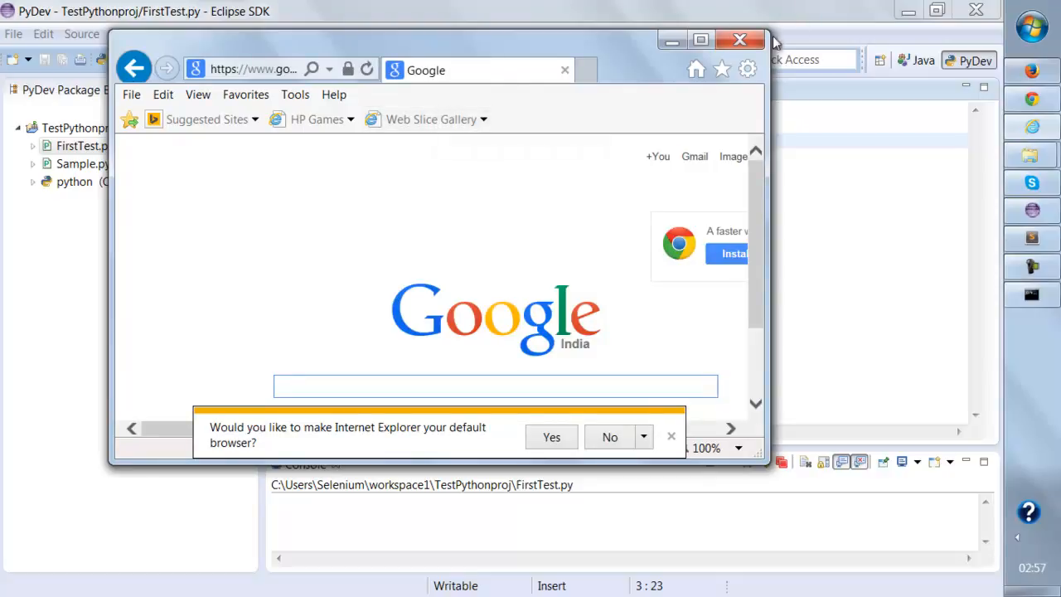
left_click(740, 40)
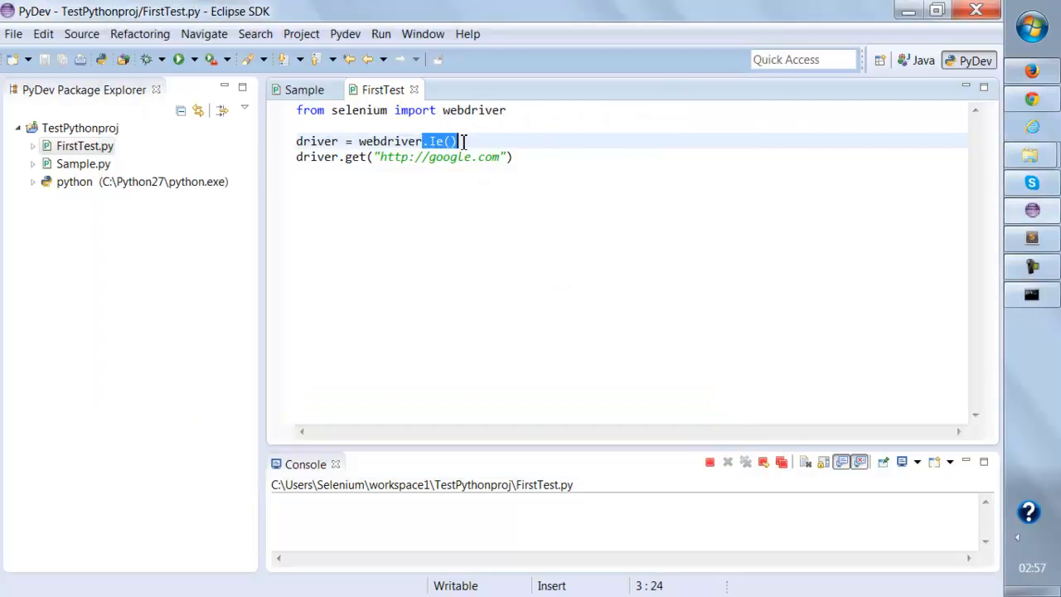
Step: Switch the driver to webdriver.Chrome(), run the script, and dismiss the Chrome notice
type("c")
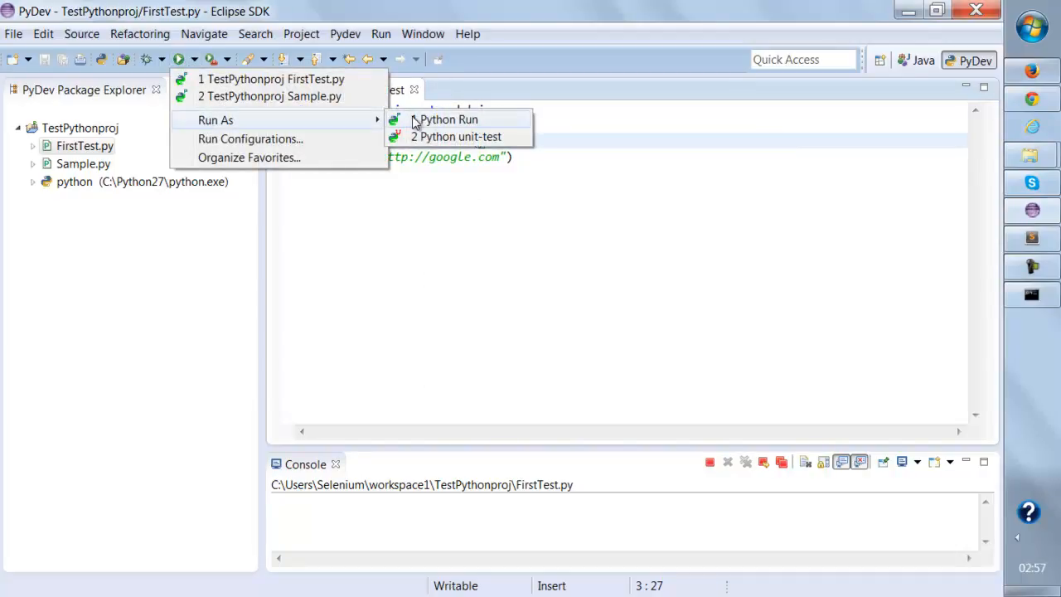
left_click(448, 120)
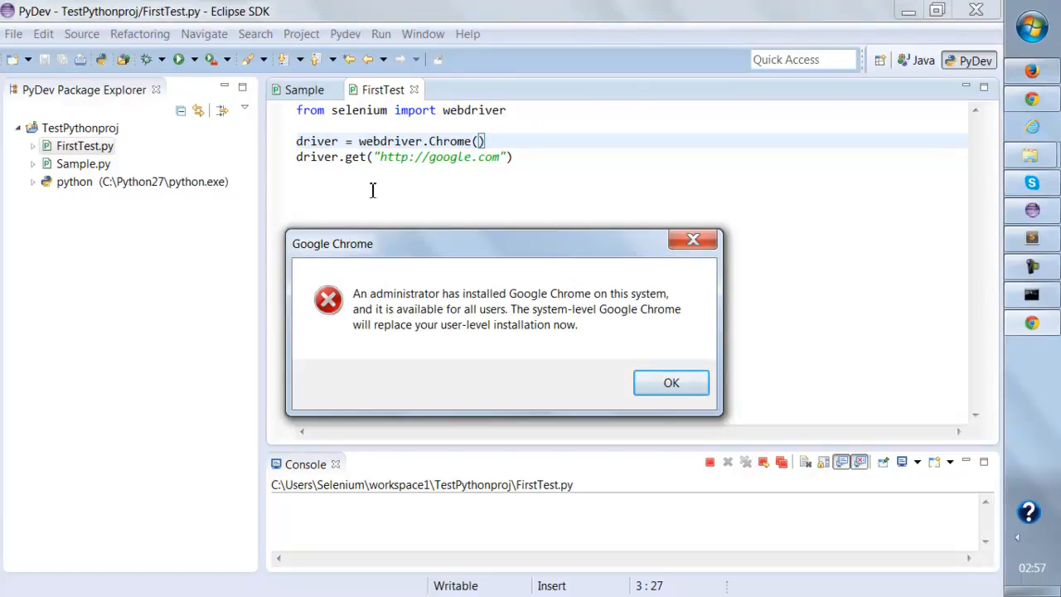
mouse_move(497, 288)
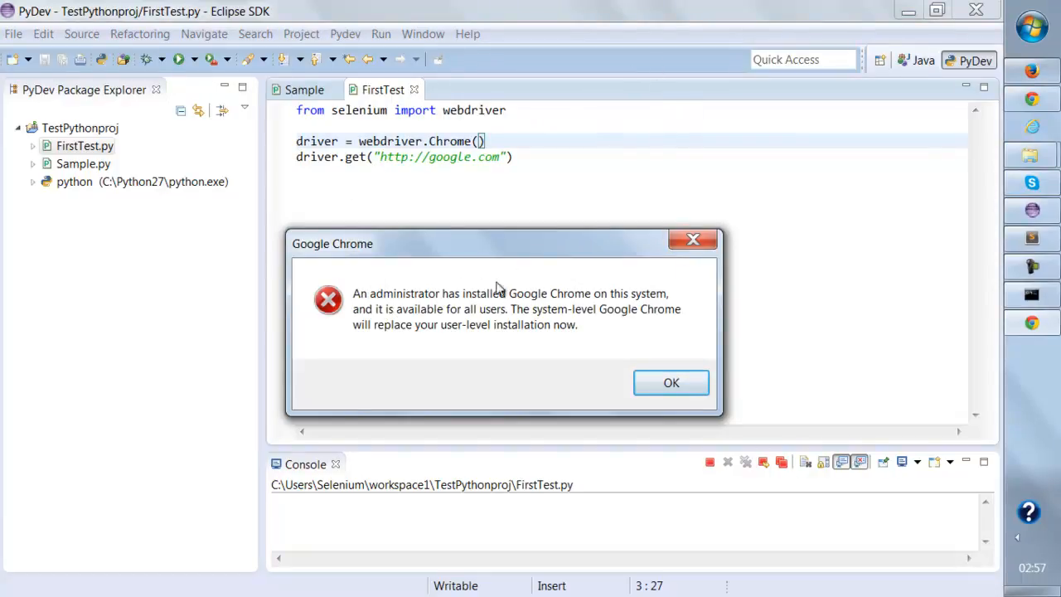
mouse_move(596, 333)
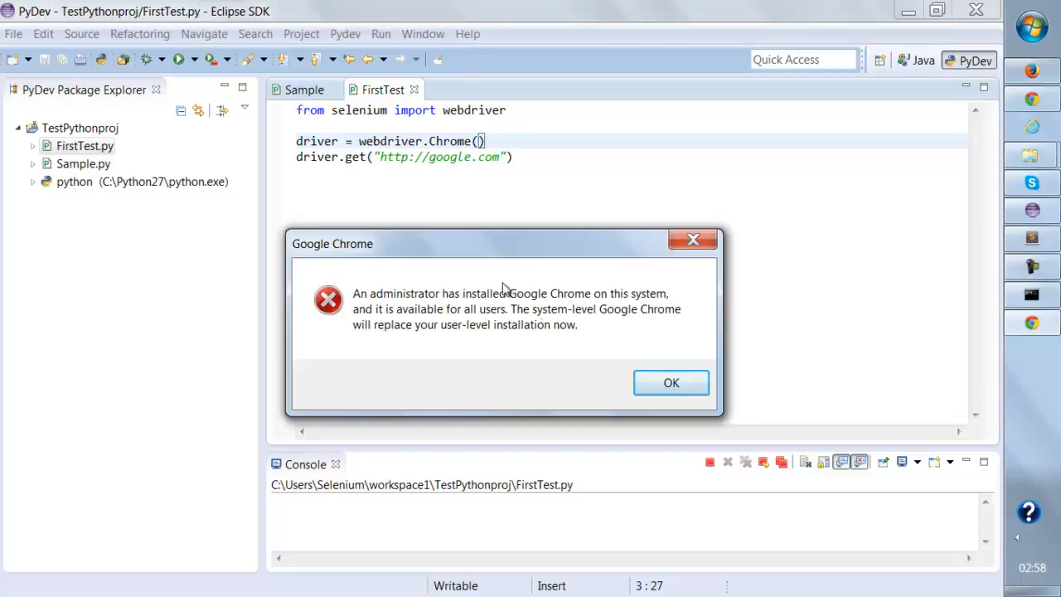
left_click(670, 383)
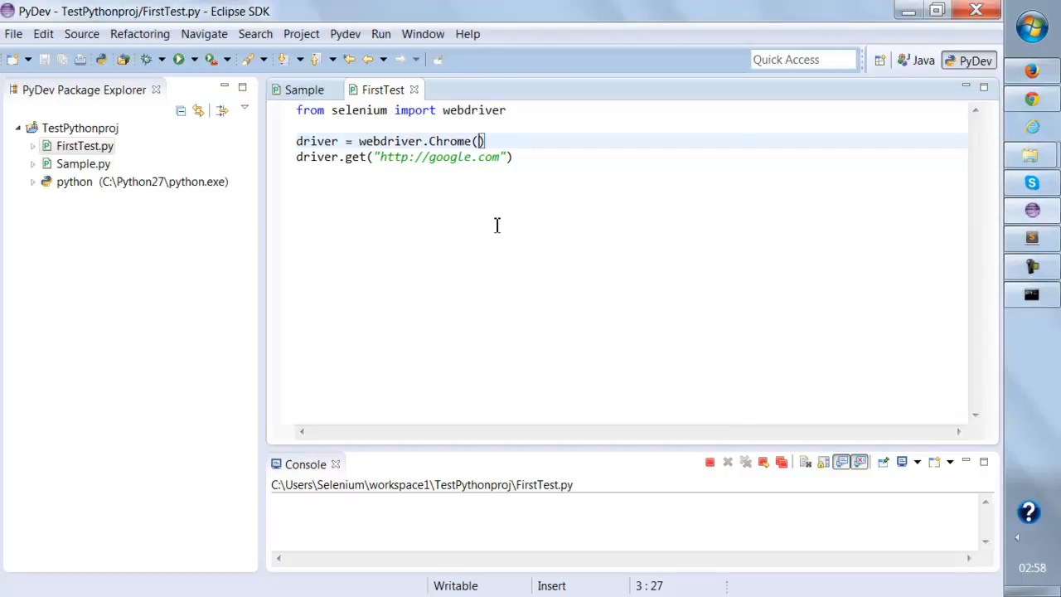
mouse_move(405, 114)
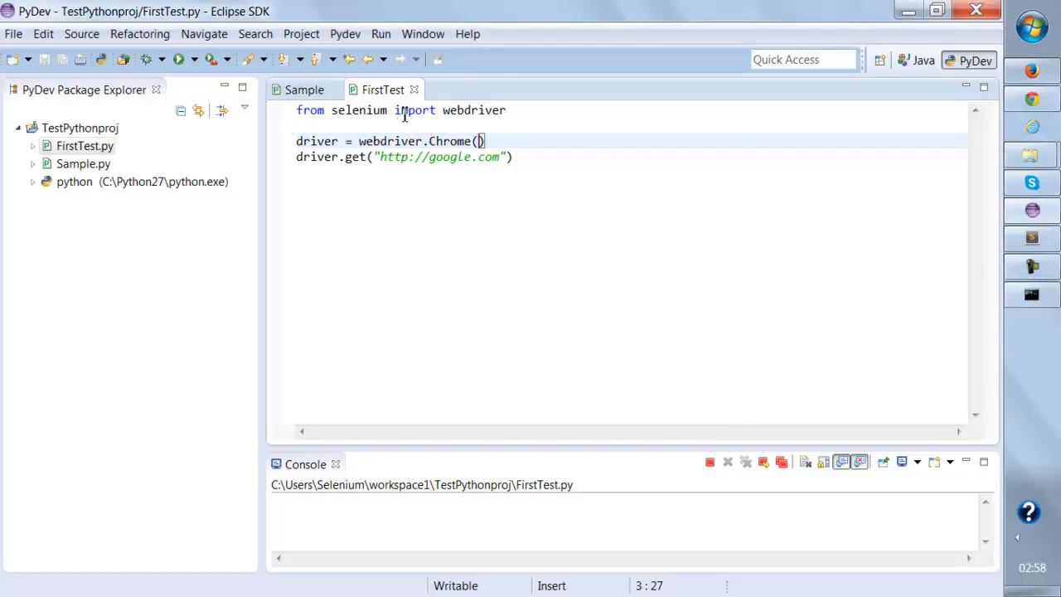
double_click(452, 141)
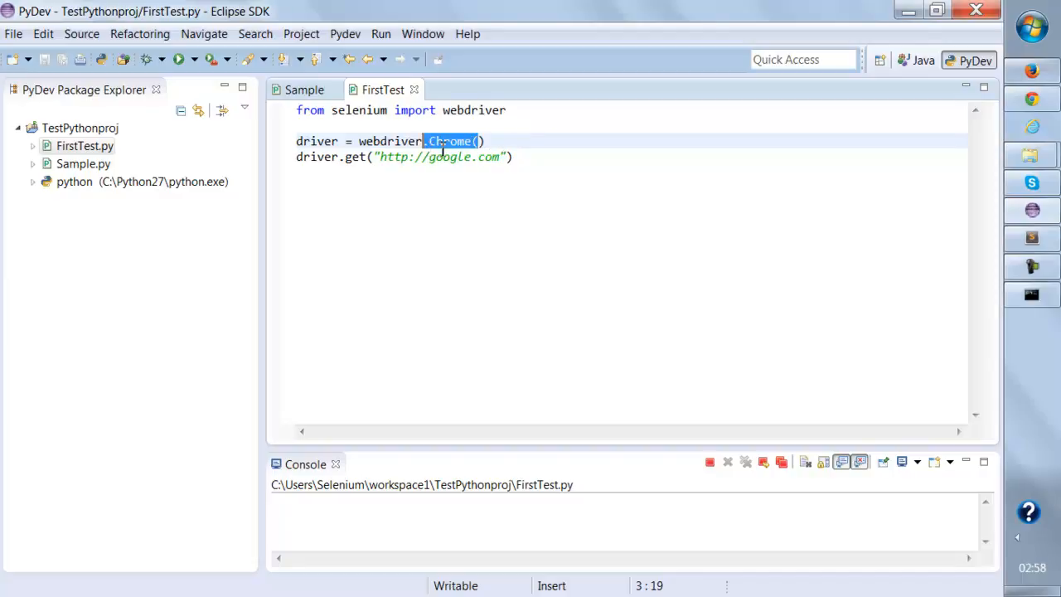